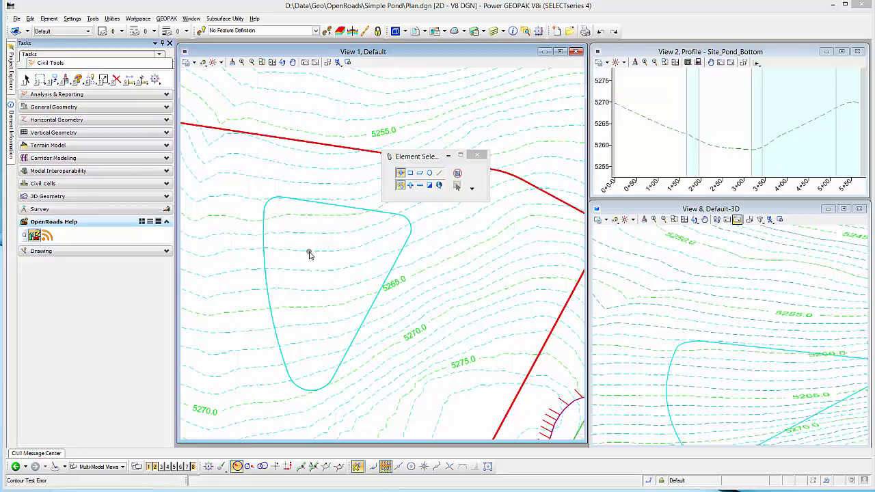
pyautogui.moveTo(246, 221)
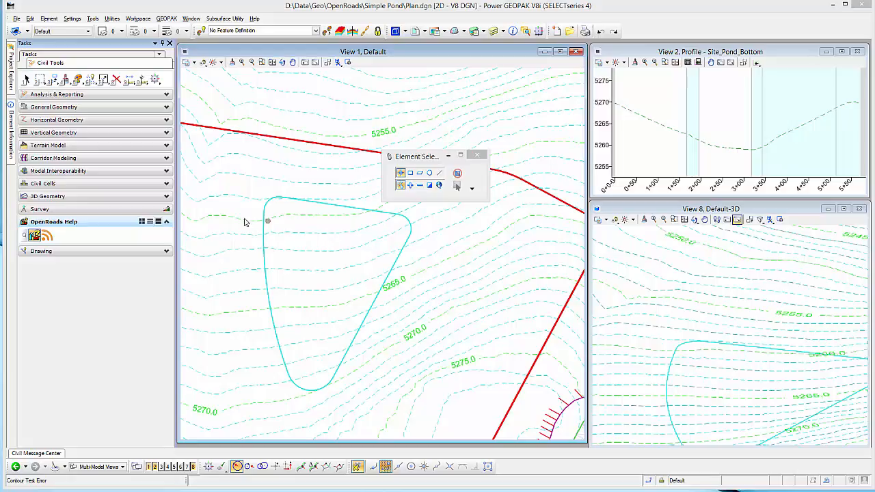
# - Select the closed Site_Pond_Bottom complex shape in View 1 from the 3D Geometry tools
pyautogui.click(49, 197)
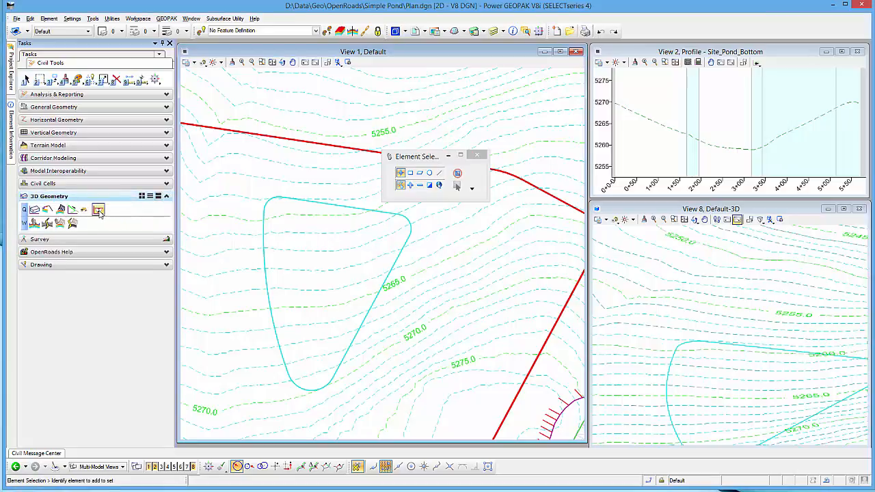
pyautogui.moveTo(98, 211)
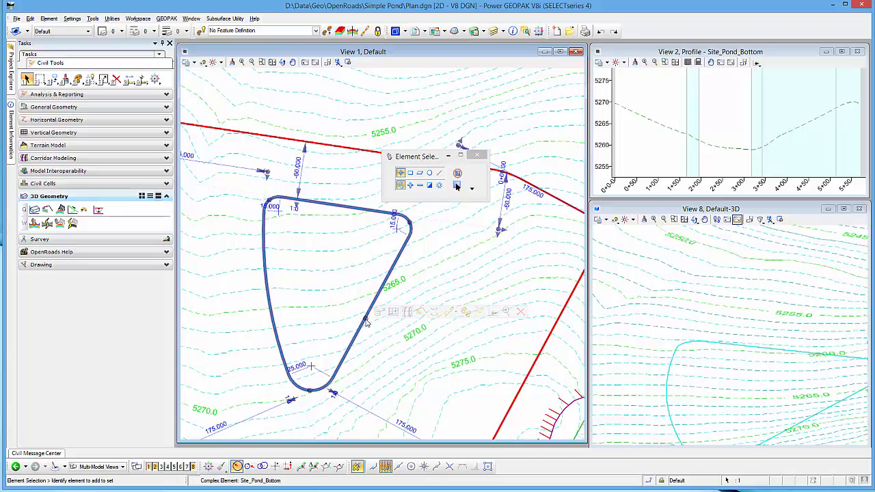
pyautogui.click(369, 325)
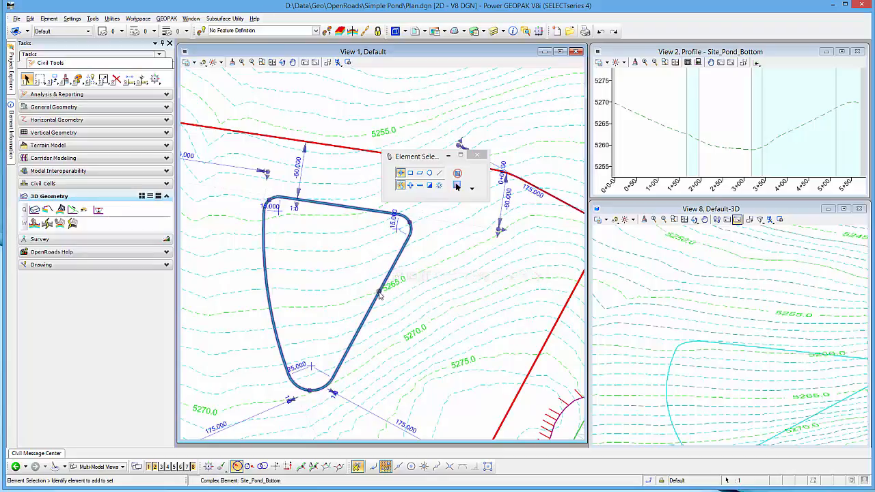
# - Make Site_Pond the active feature and start Profile By Constant Elevation from Vertical Geometry
pyautogui.click(56, 131)
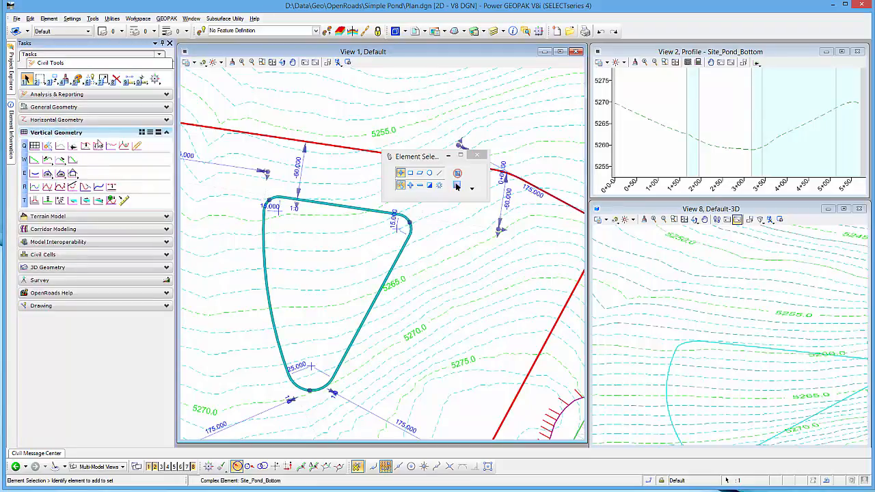
pyautogui.click(314, 30)
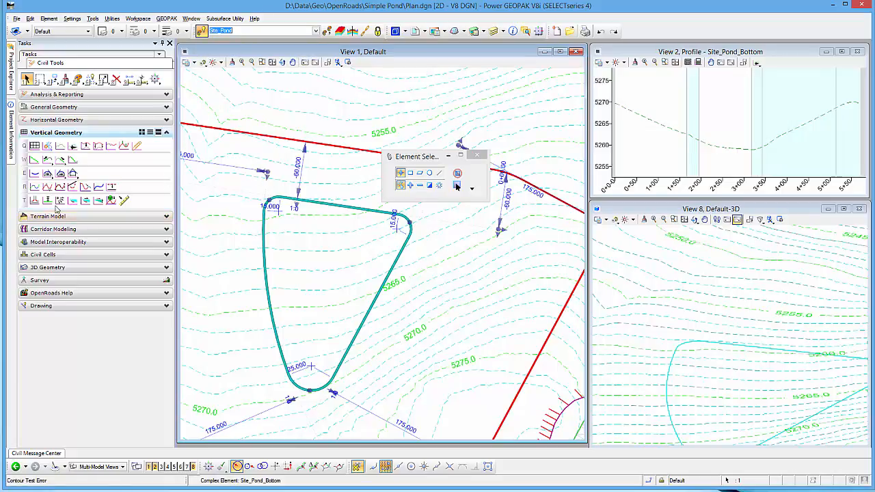
pyautogui.moveTo(46, 199)
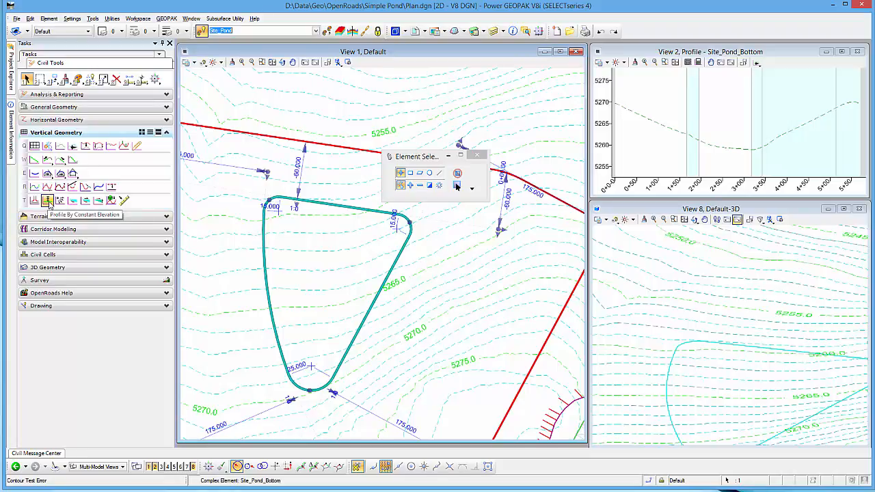
pyautogui.click(47, 199)
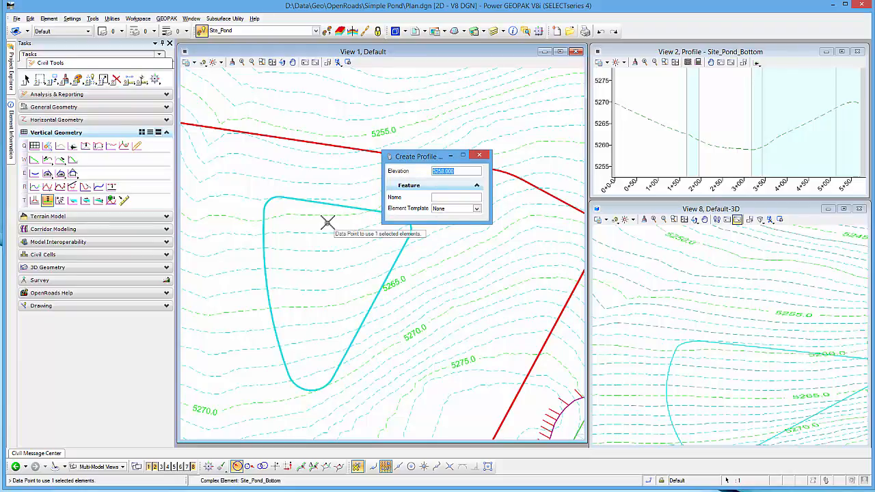
pyautogui.moveTo(489, 217)
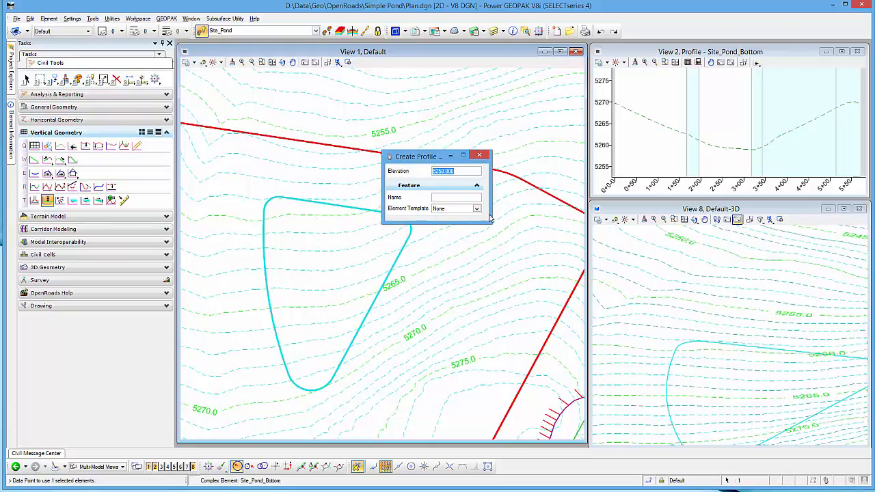
# - Apply a flat 5258 profile with the Site_Pond template, named 'By', to the pond-bottom shape
pyautogui.click(476, 208)
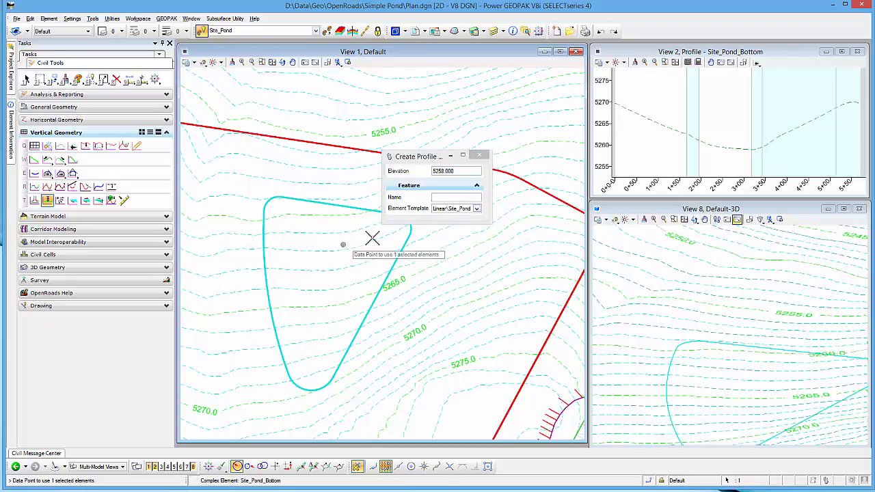
pyautogui.click(454, 196)
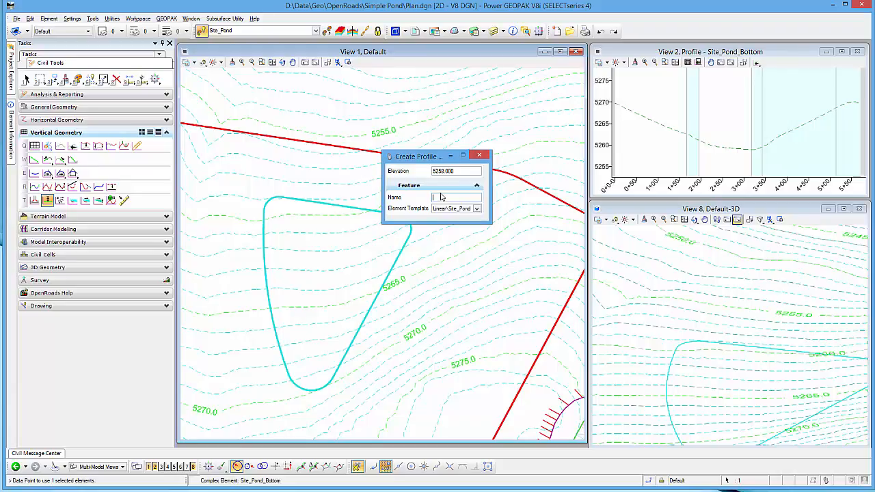
pyautogui.write('By')
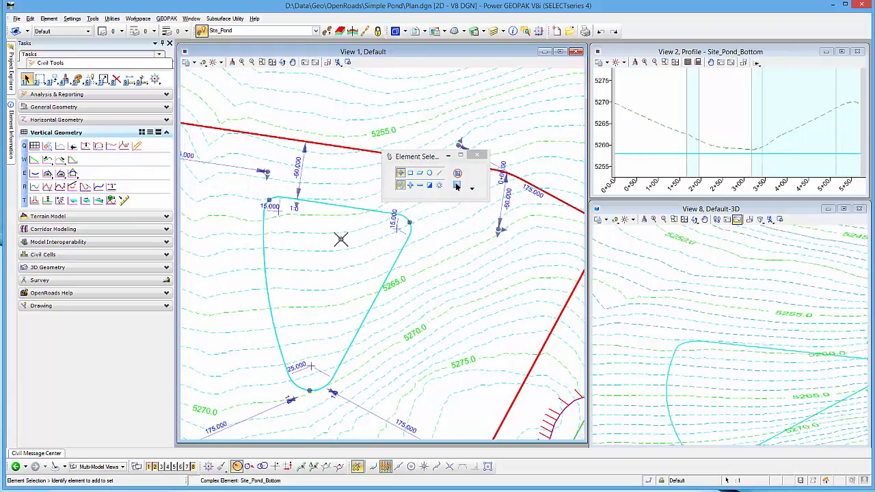
pyautogui.click(335, 207)
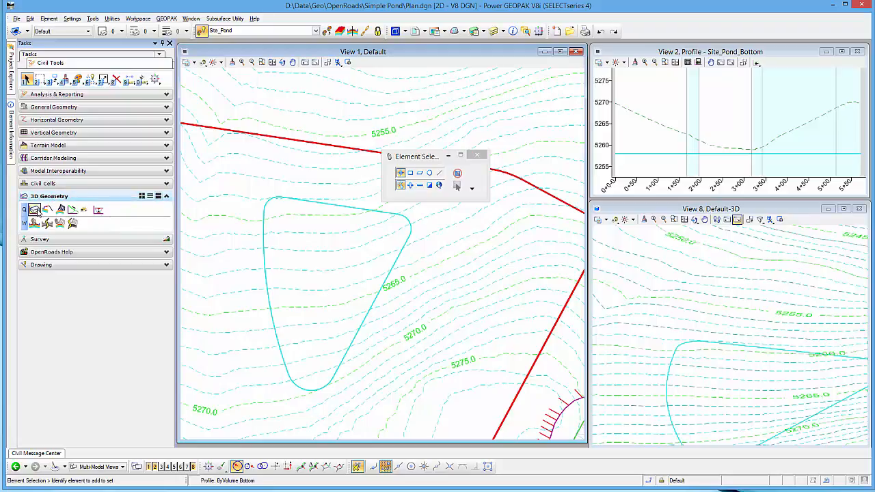
pyautogui.moveTo(98, 209)
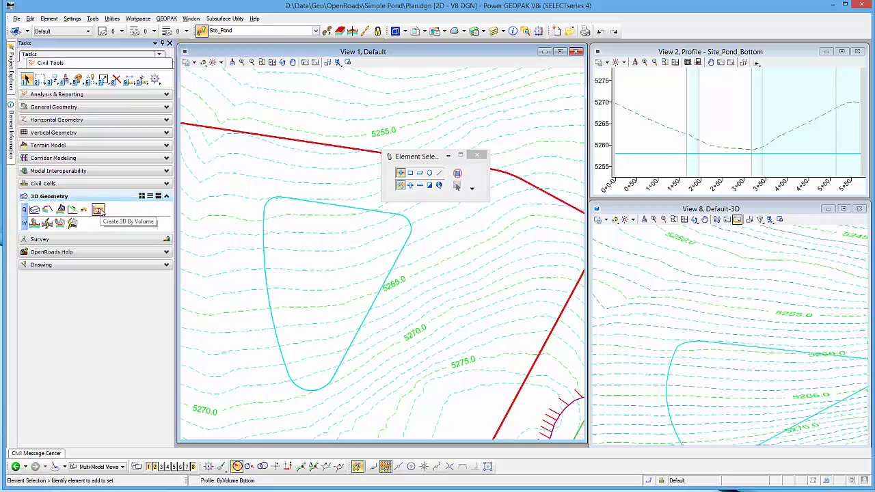
# - Start Create 3D By Volume and choose the Bottom Up design method for the pond top
pyautogui.click(98, 210)
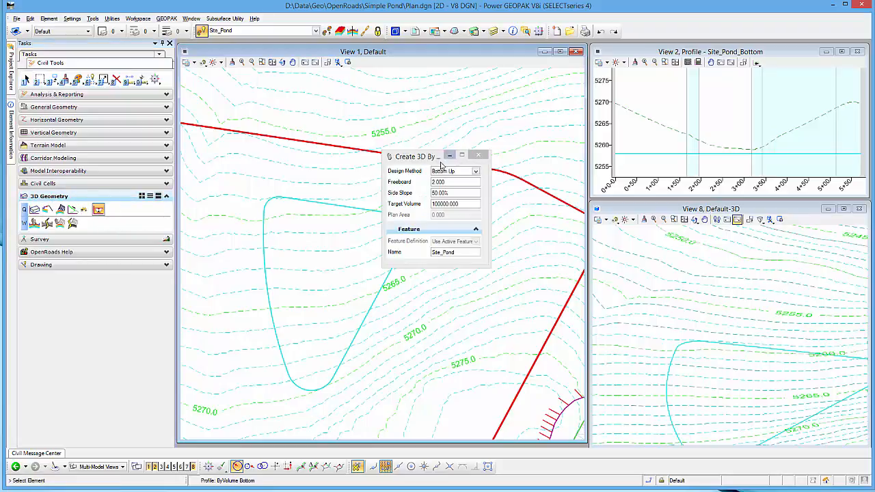
pyautogui.moveTo(415, 155); pyautogui.dragTo(472, 149)
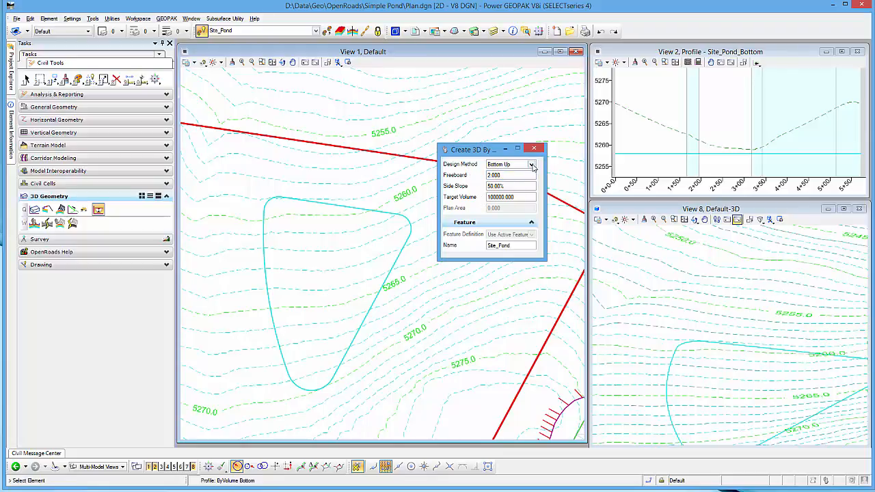
pyautogui.click(531, 164)
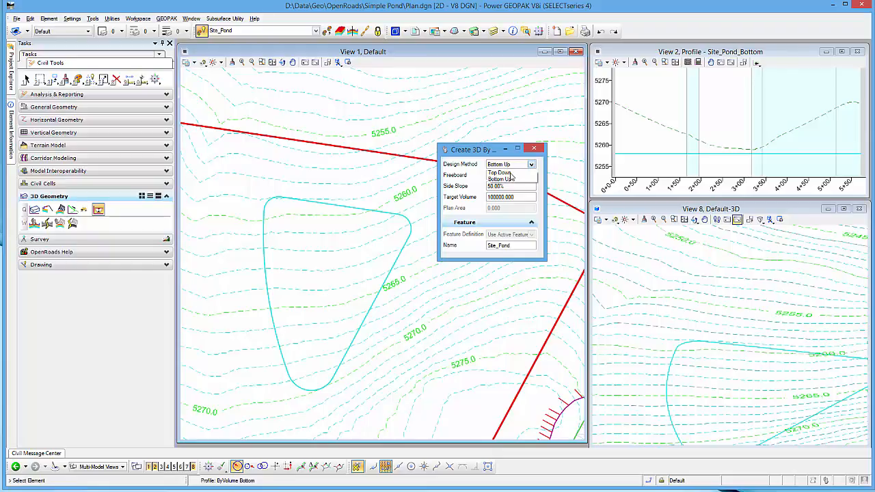
pyautogui.click(499, 179)
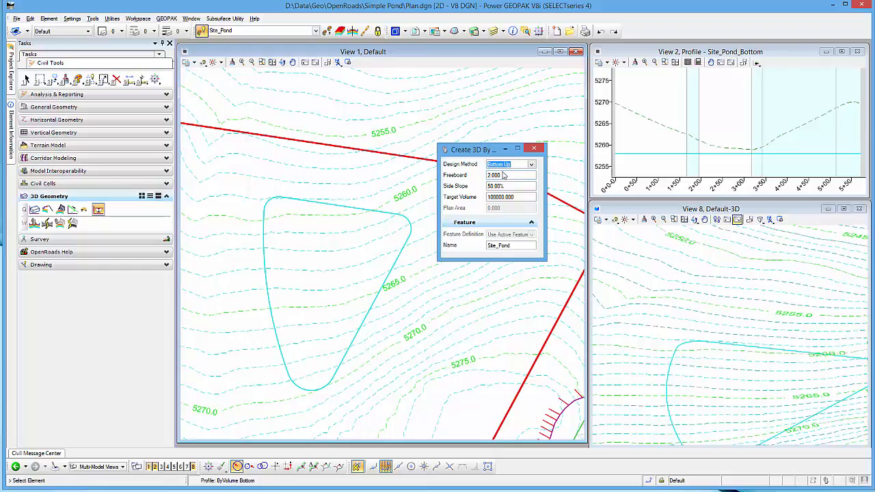
pyautogui.click(508, 186)
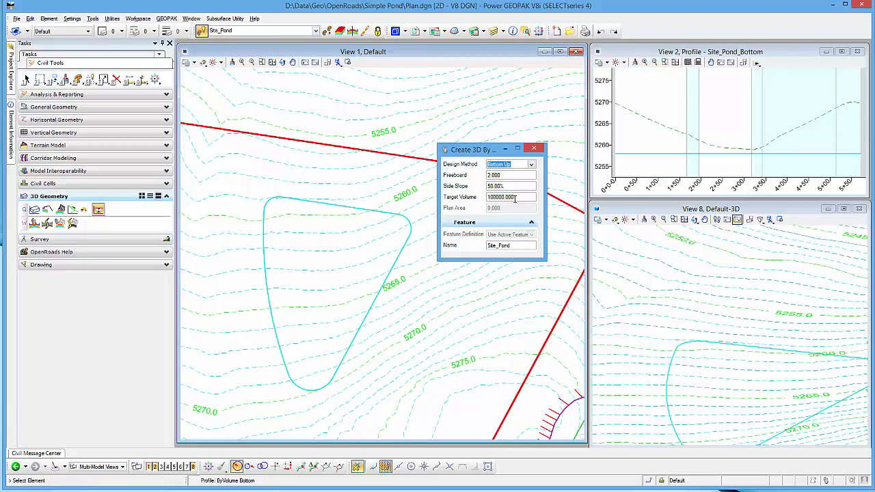
pyautogui.moveTo(421, 266)
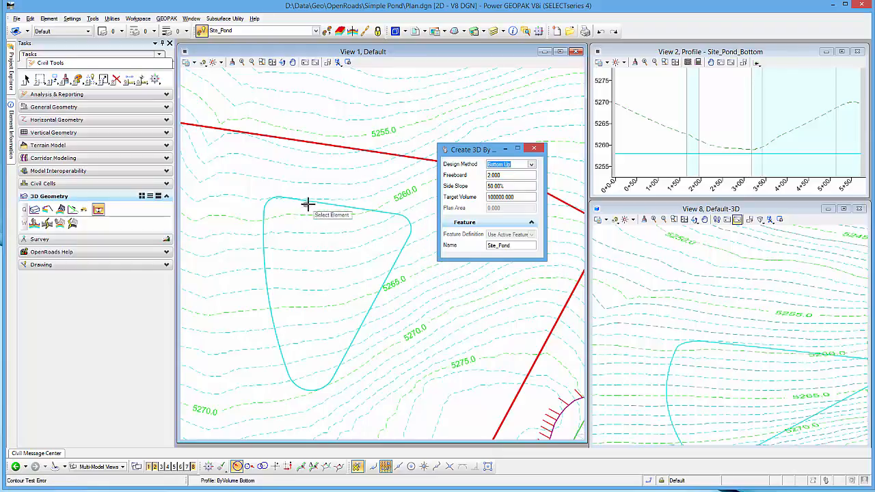
pyautogui.moveTo(319, 203)
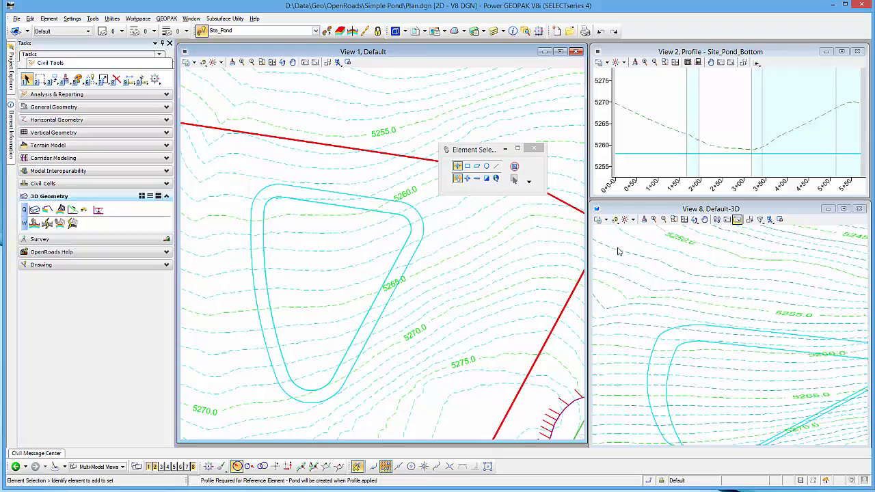
pyautogui.moveTo(719, 320)
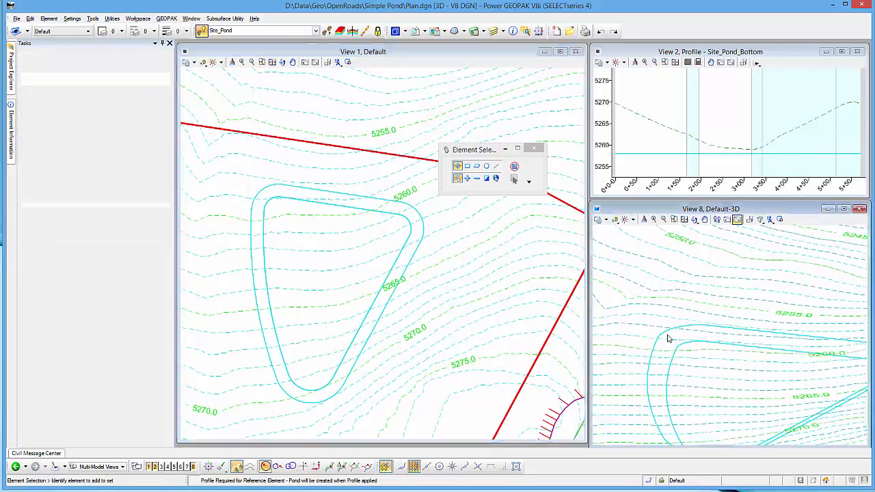
pyautogui.click(667, 336)
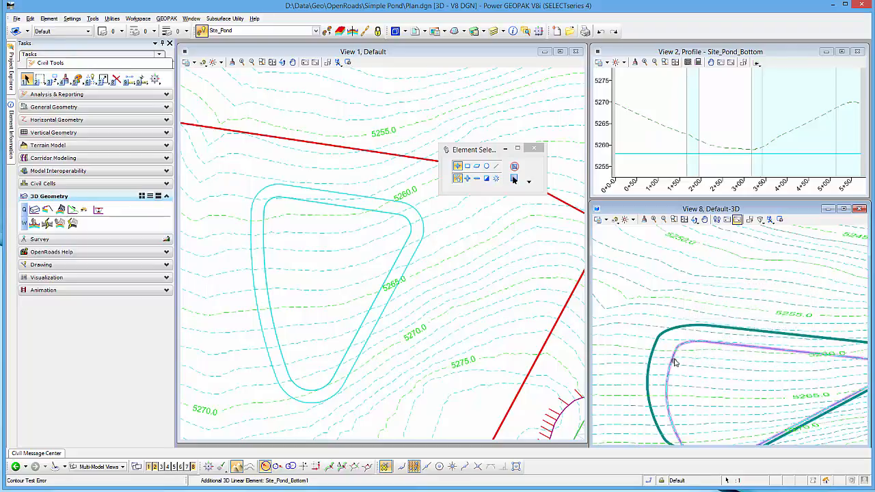
pyautogui.moveTo(672, 354)
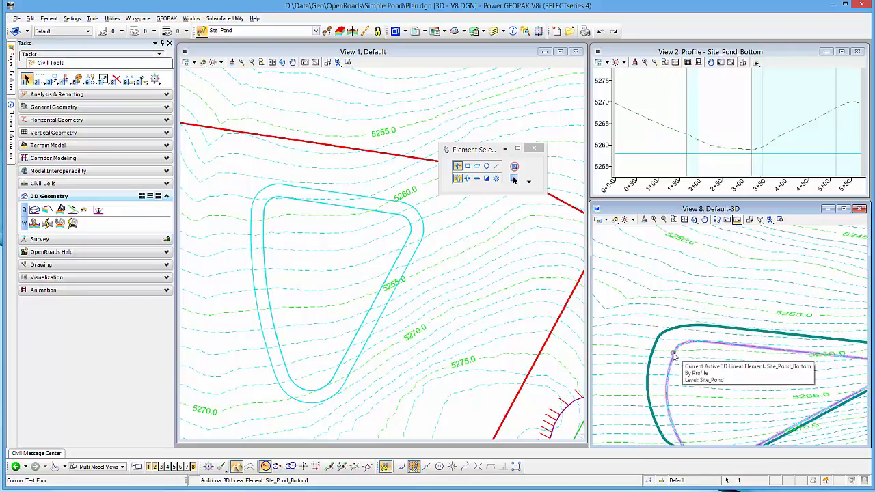
pyautogui.moveTo(292, 215)
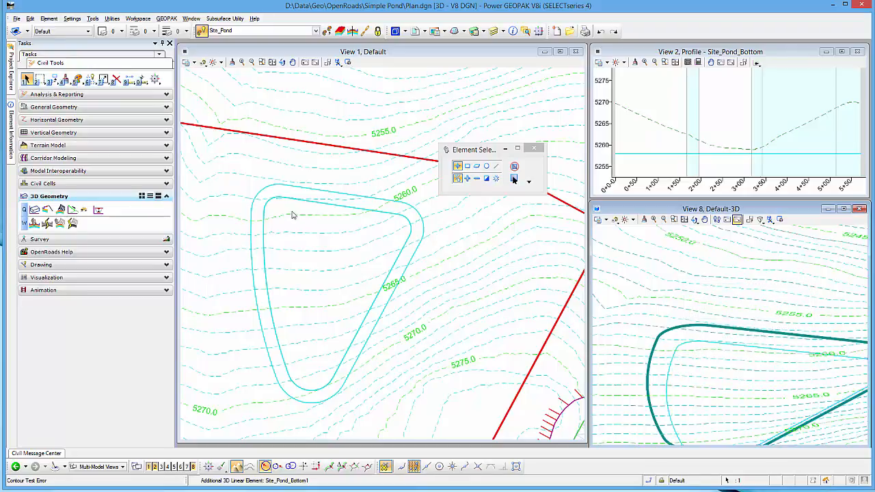
pyautogui.moveTo(287, 209)
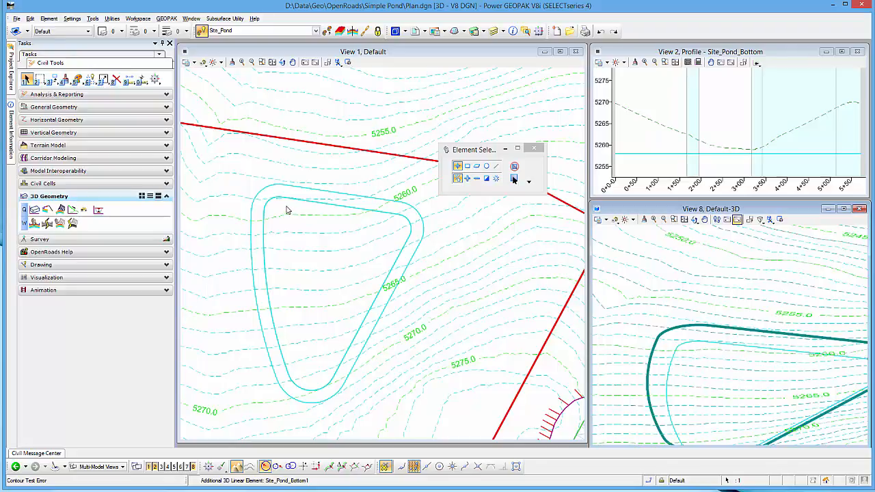
pyautogui.moveTo(313, 213)
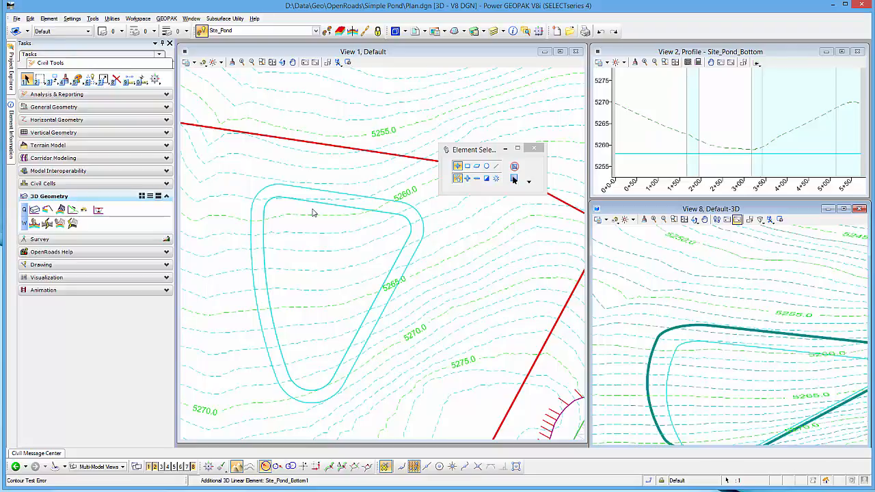
pyautogui.moveTo(307, 218)
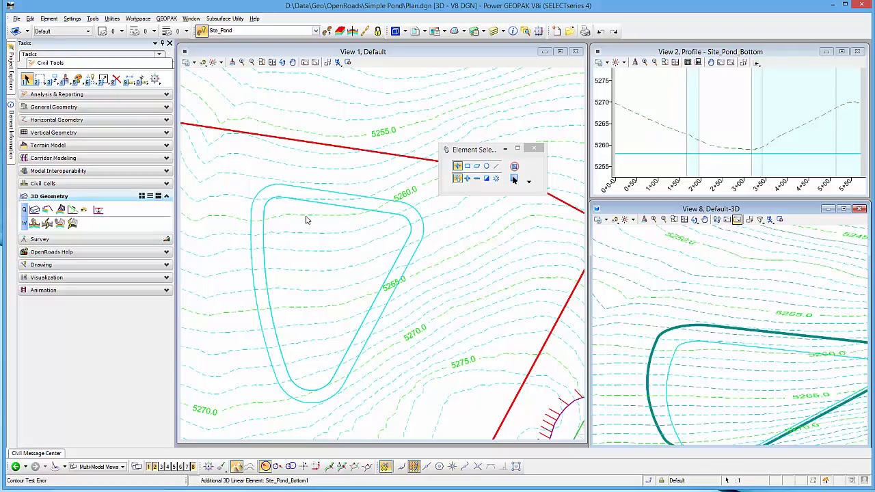
pyautogui.moveTo(279, 231)
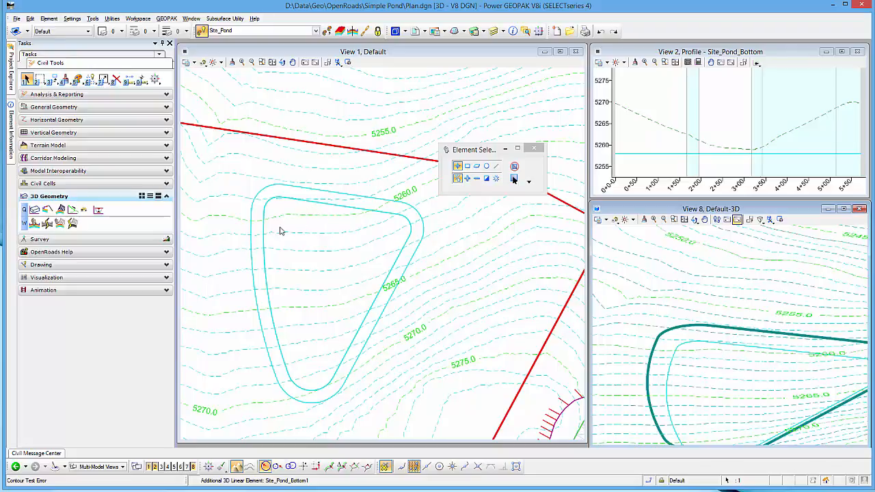
pyautogui.moveTo(287, 228)
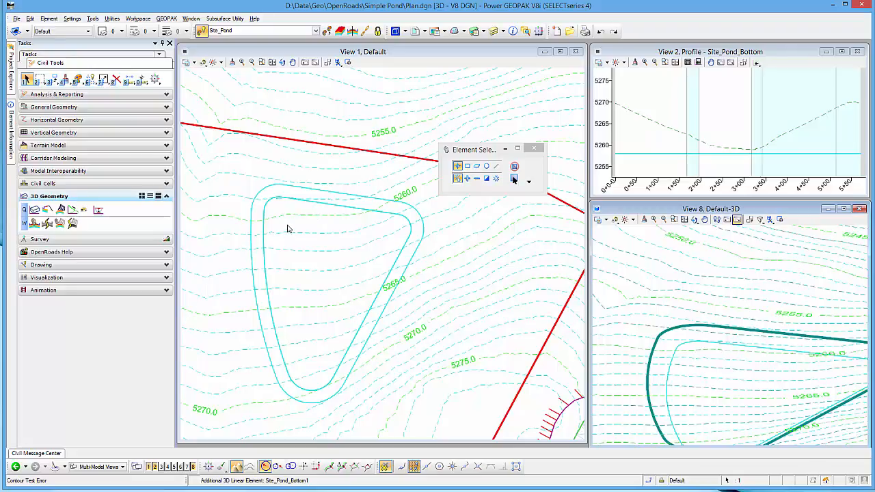
pyautogui.moveTo(293, 219)
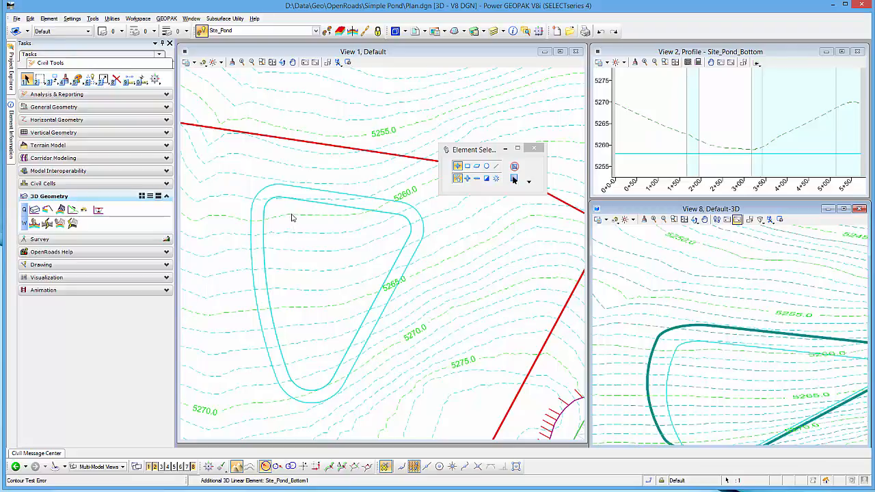
pyautogui.moveTo(444, 258)
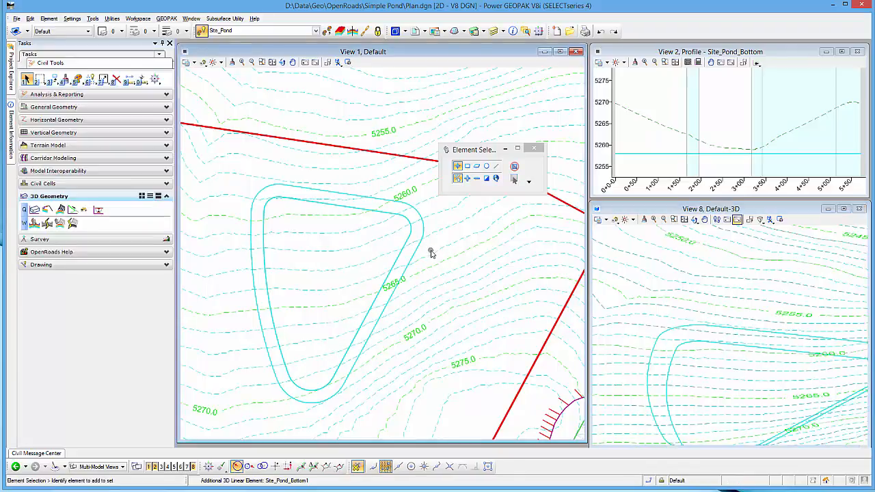
pyautogui.moveTo(331, 211)
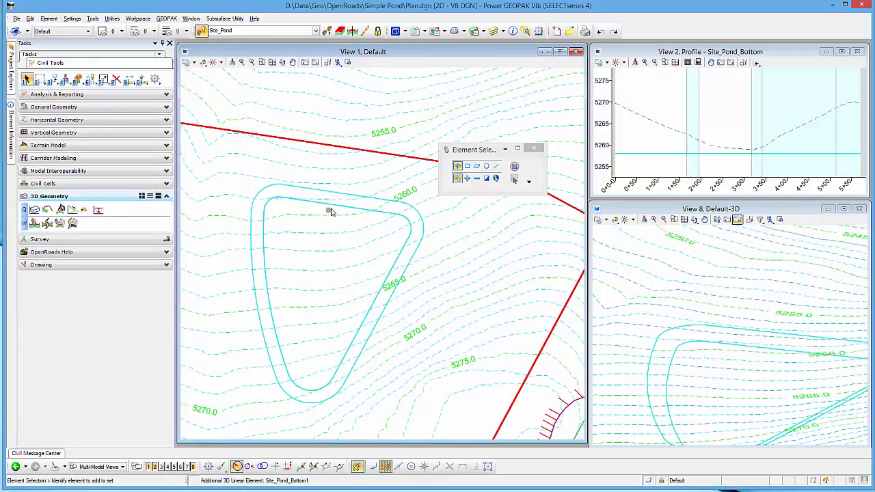
# - Pick the pond shape in View 1 to create the additional inner closed outline
pyautogui.click(331, 210)
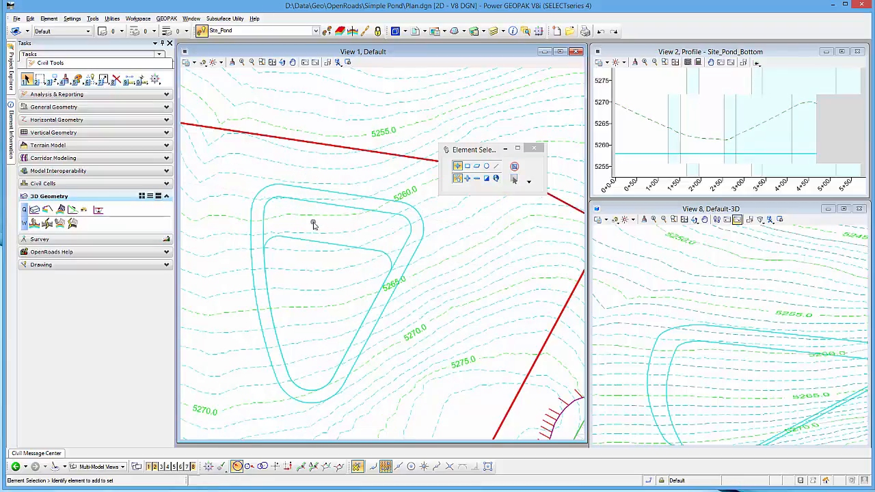
pyautogui.moveTo(331, 226)
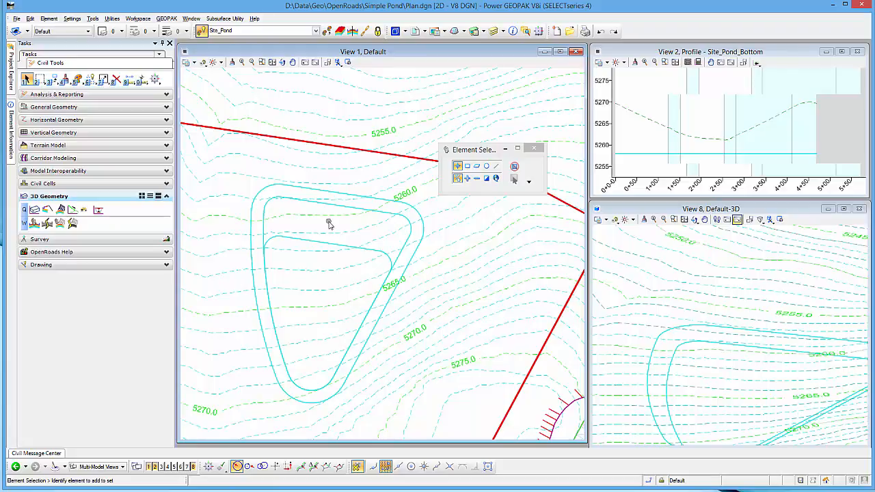